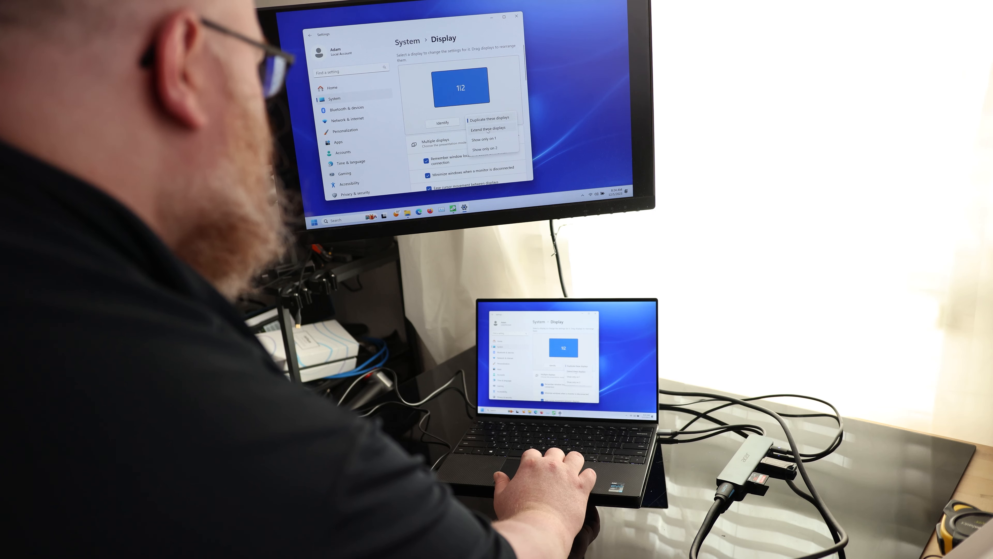
Set Multiple displays to Extend these displays so the external monitor shows its own desktop
{"action": "left_click", "coordinate": [486, 129]}
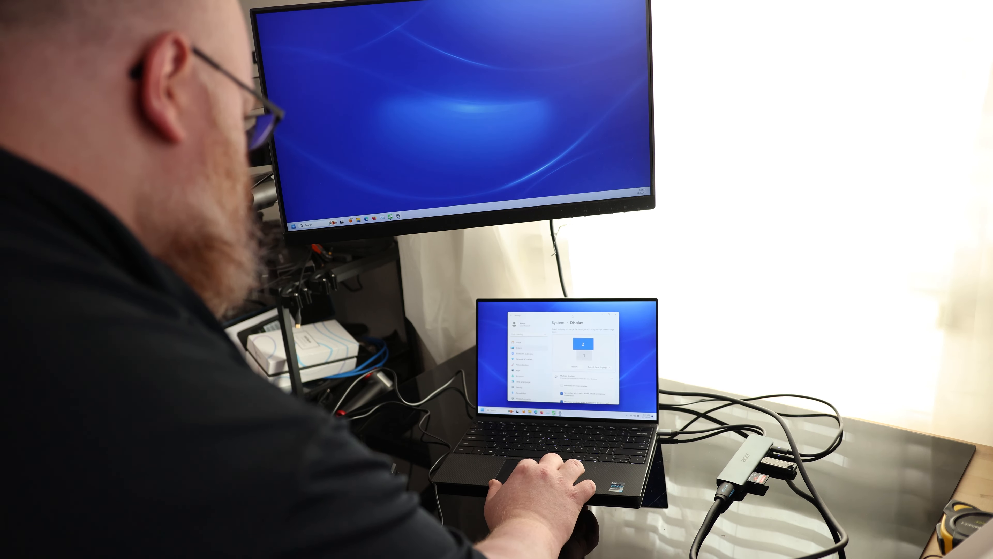